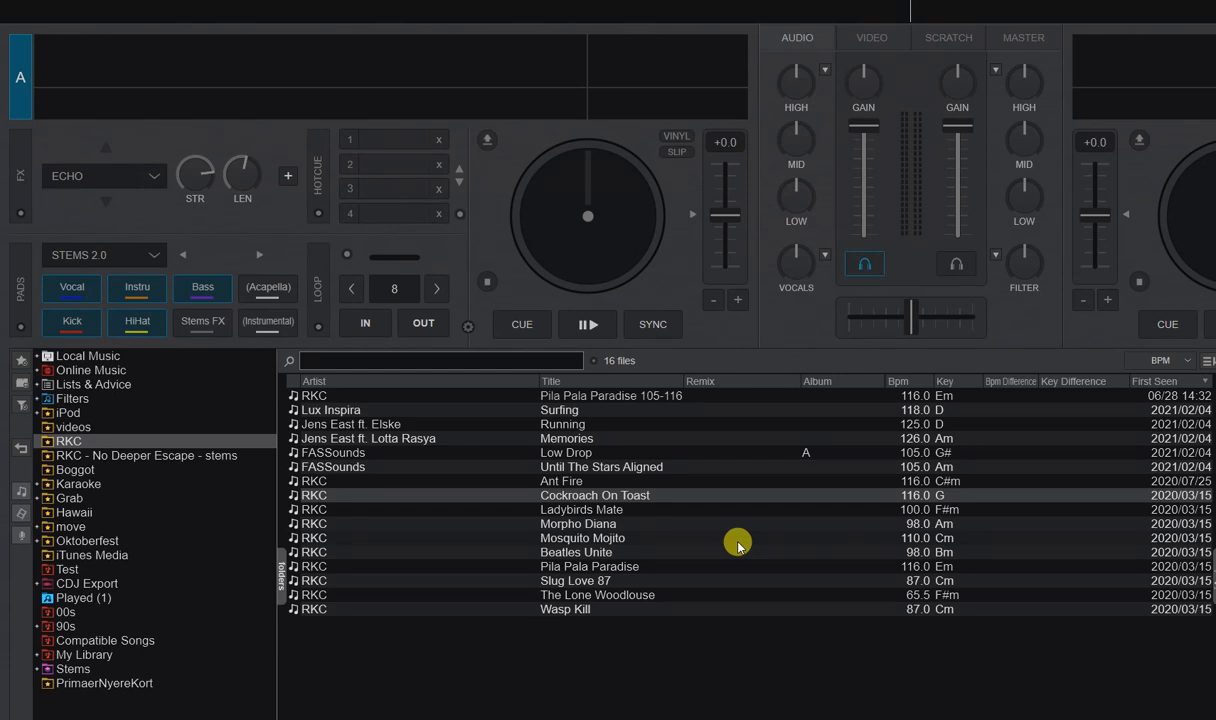
mouse_move(340, 482)
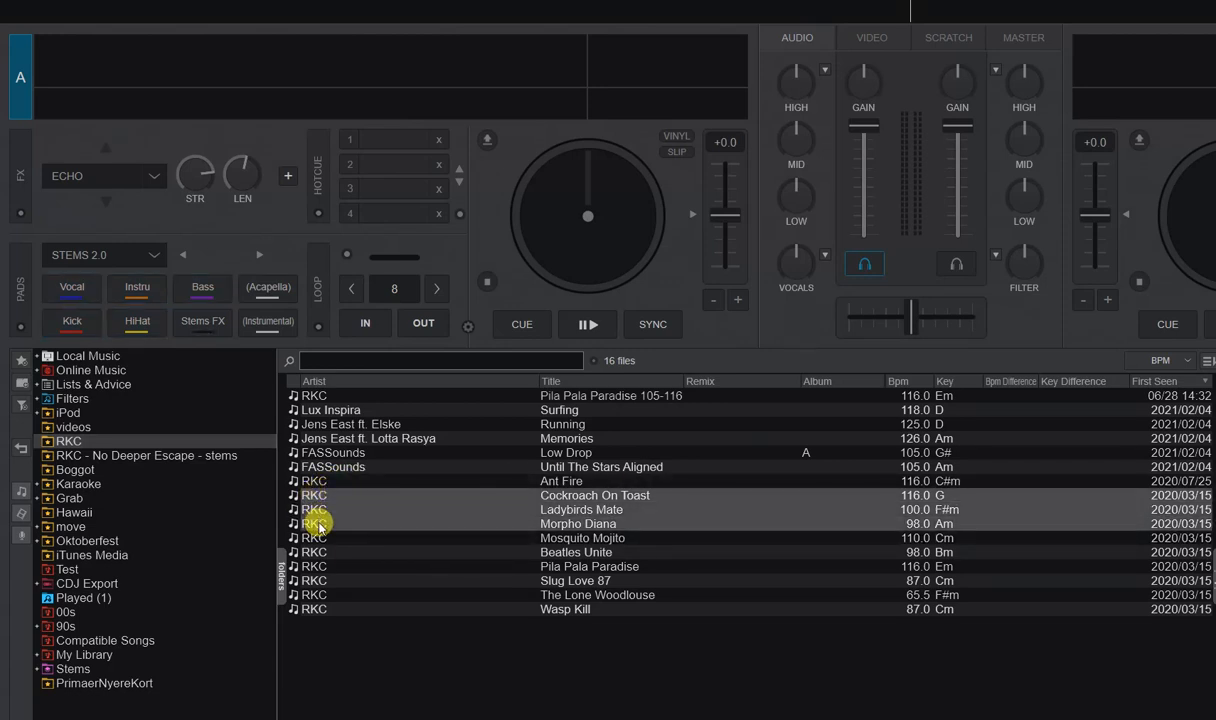
Batch-save prepared stems for Cockroach On Toast, Ladybirds Mate and Morpho Diana, then view the Stems folder
right_click(318, 524)
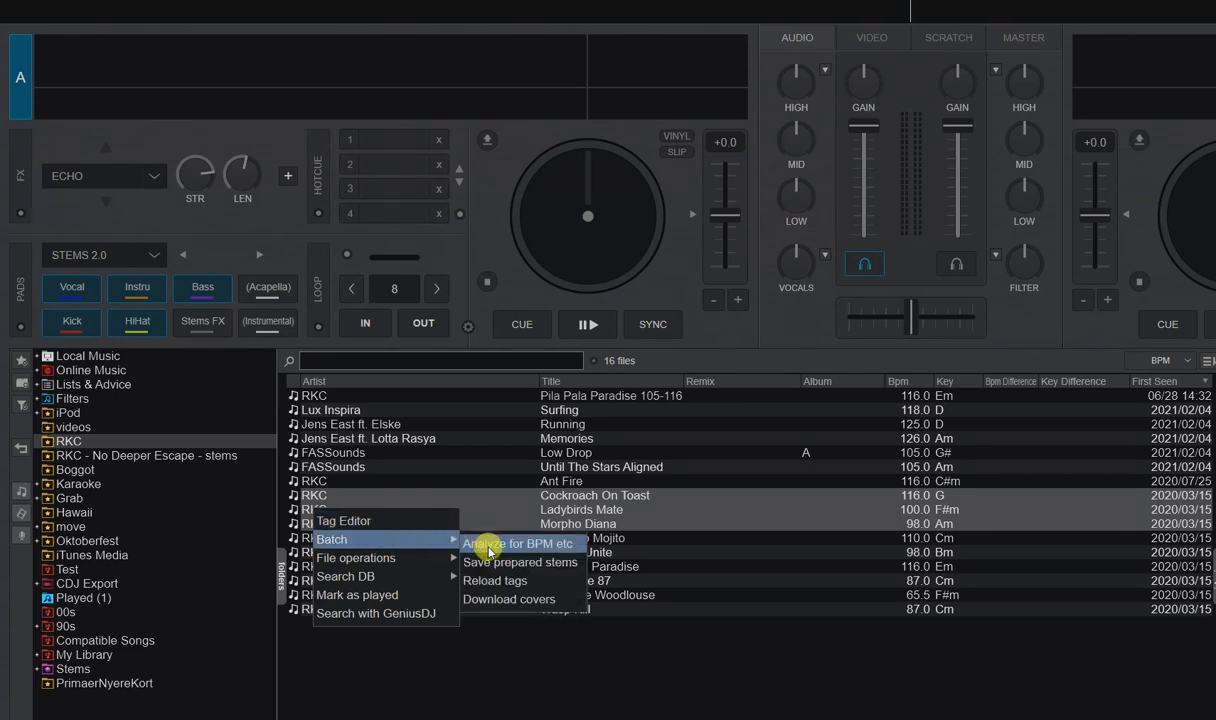
left_click(521, 543)
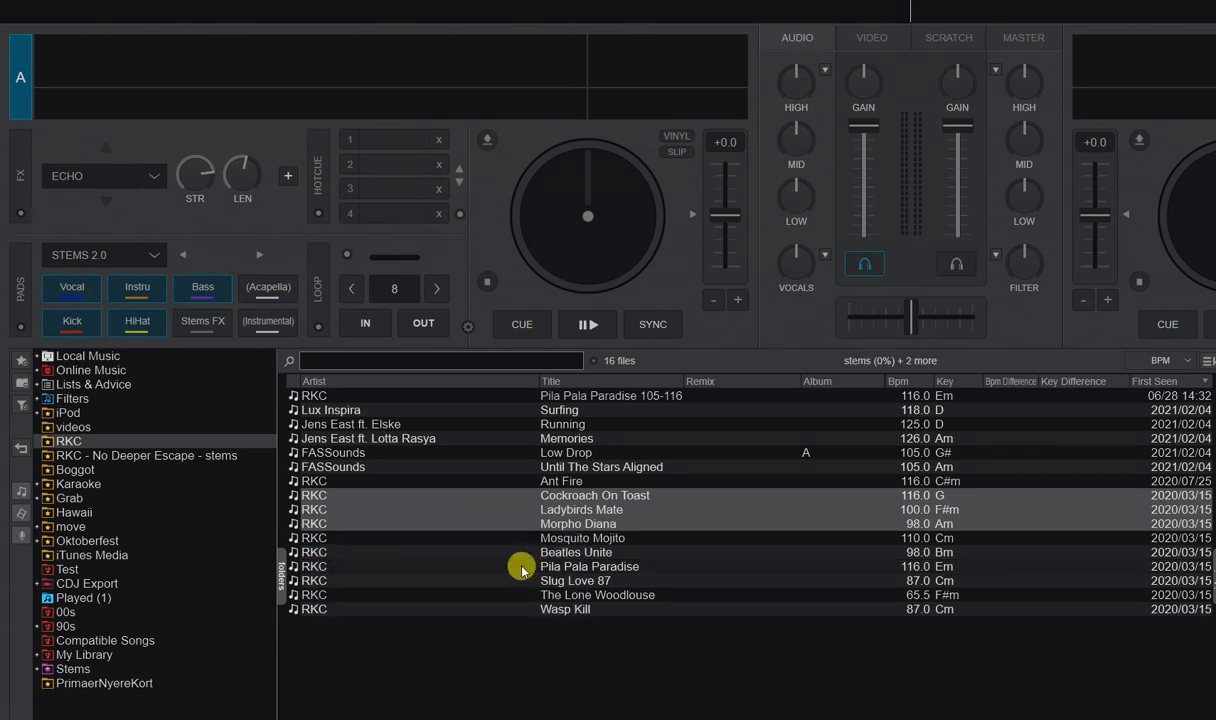
left_click(72, 668)
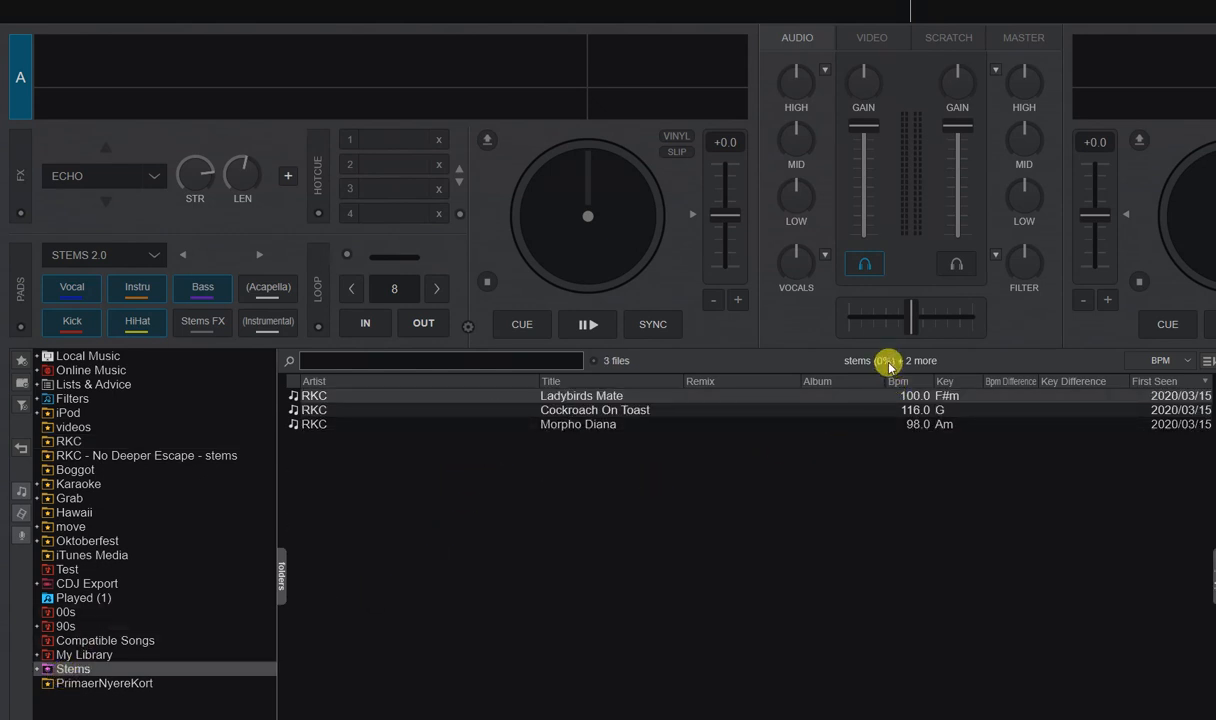
mouse_move(887, 361)
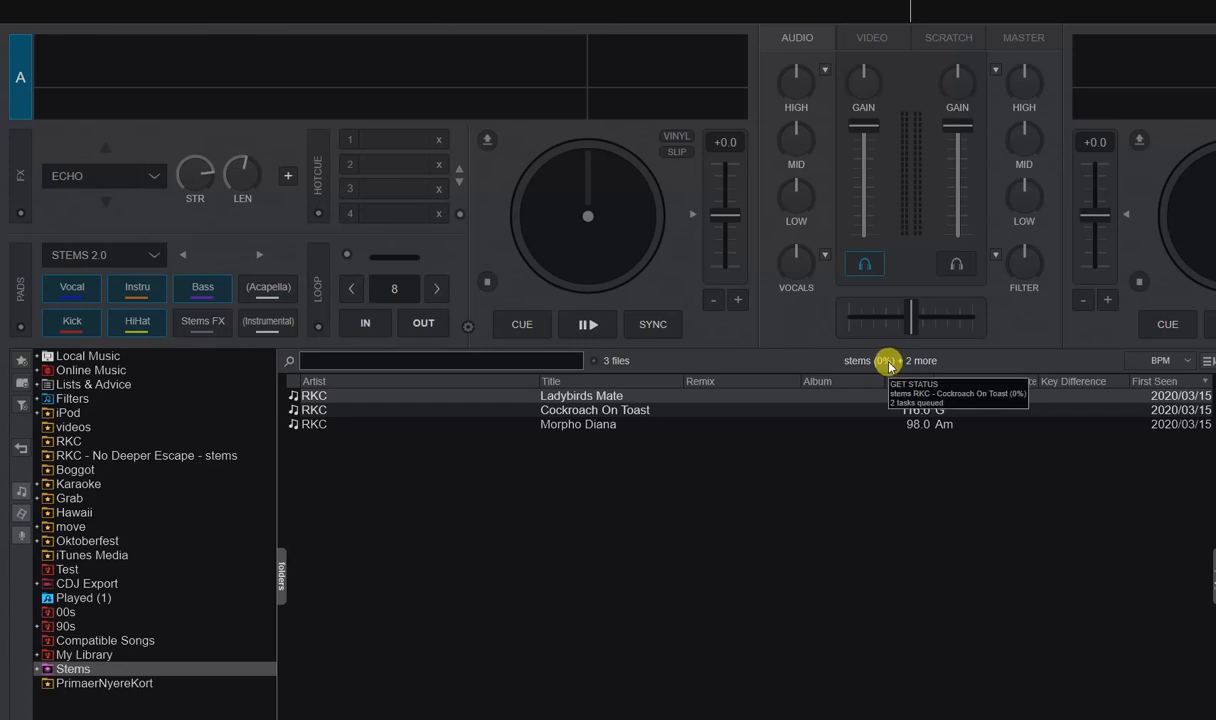
mouse_move(112, 569)
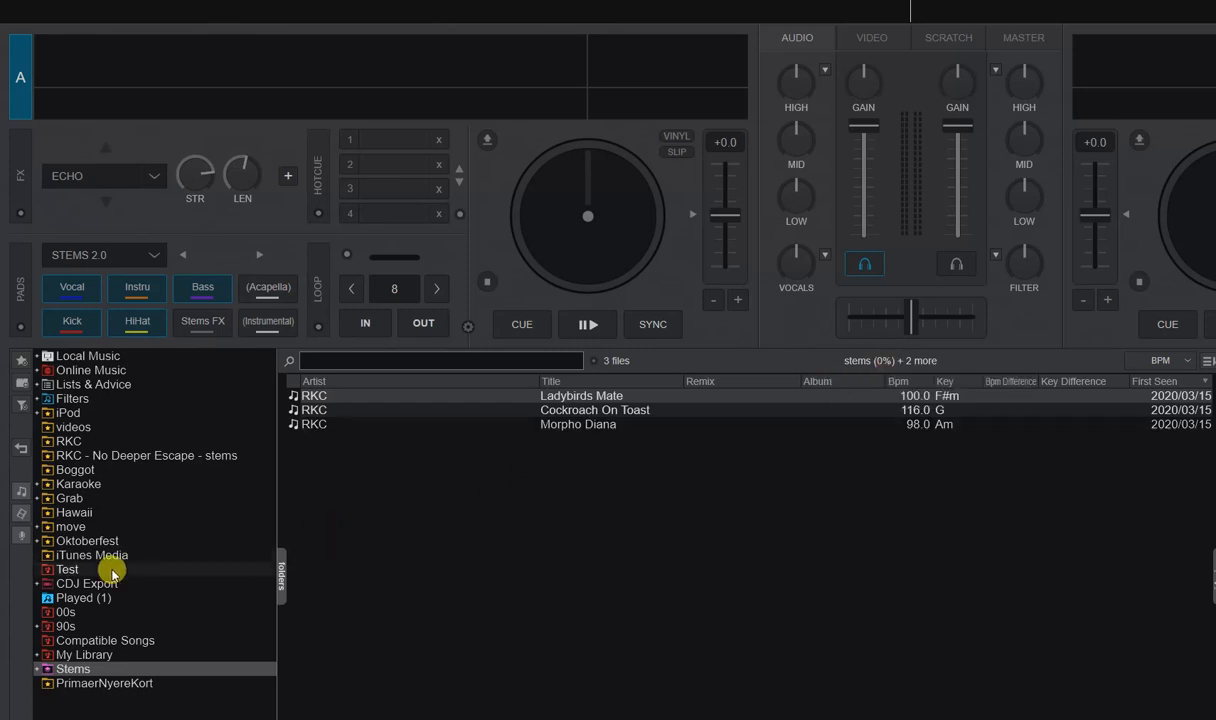
mouse_move(85, 491)
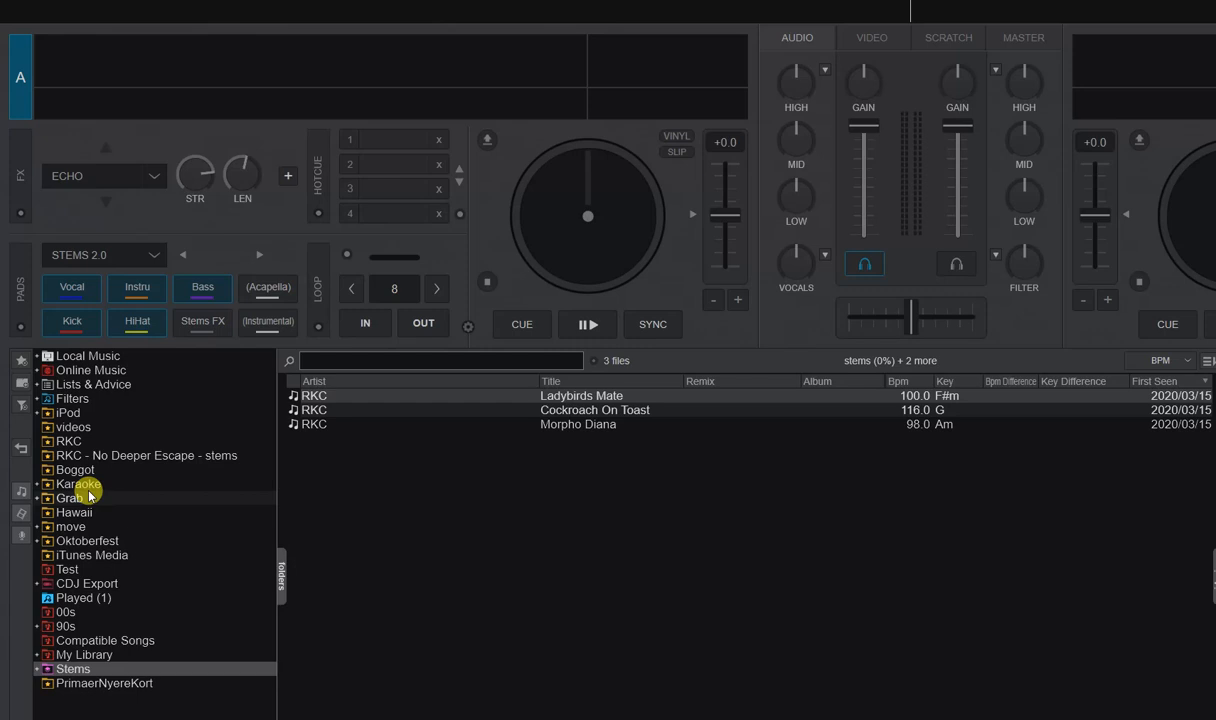
Return to the RKC folder, then revisit the Stems folder
left_click(69, 441)
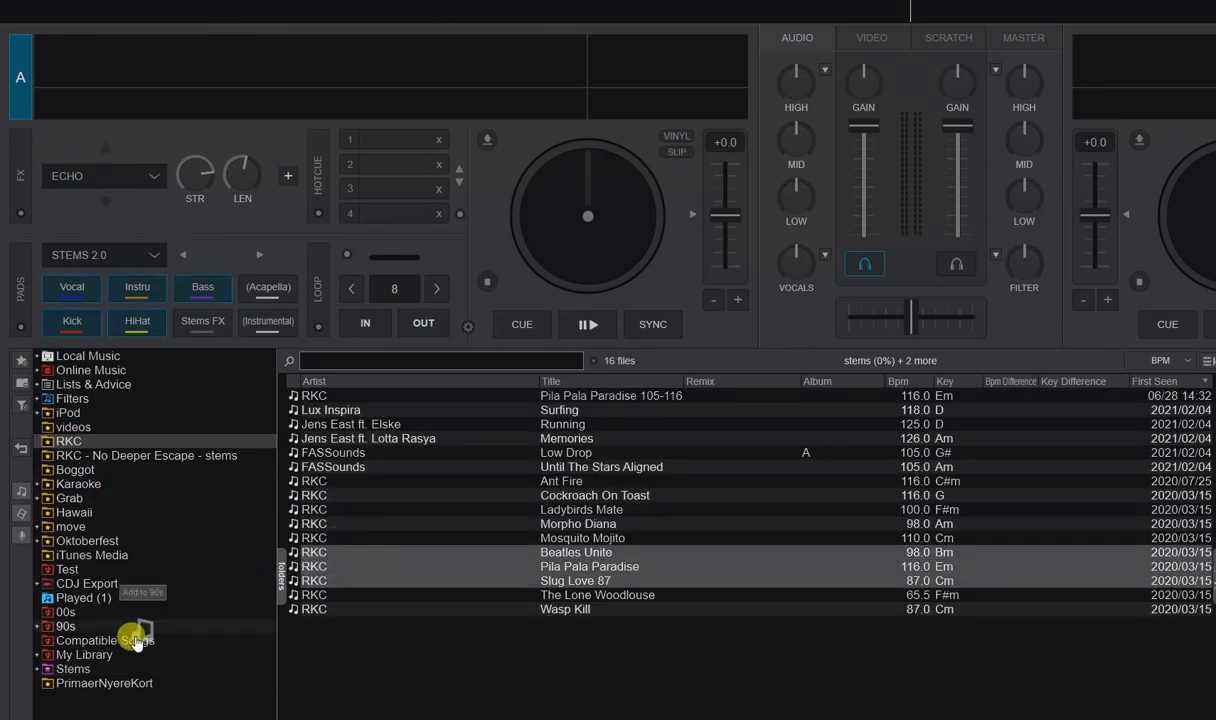
left_click(73, 668)
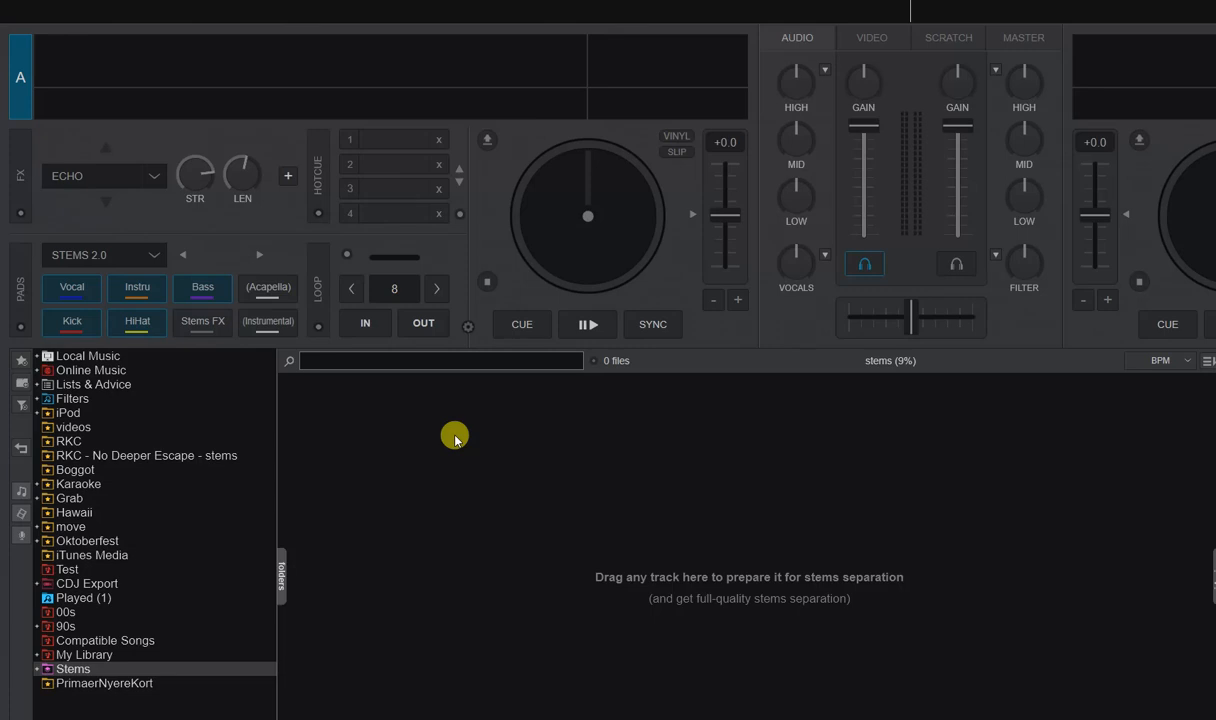
mouse_move(1015, 380)
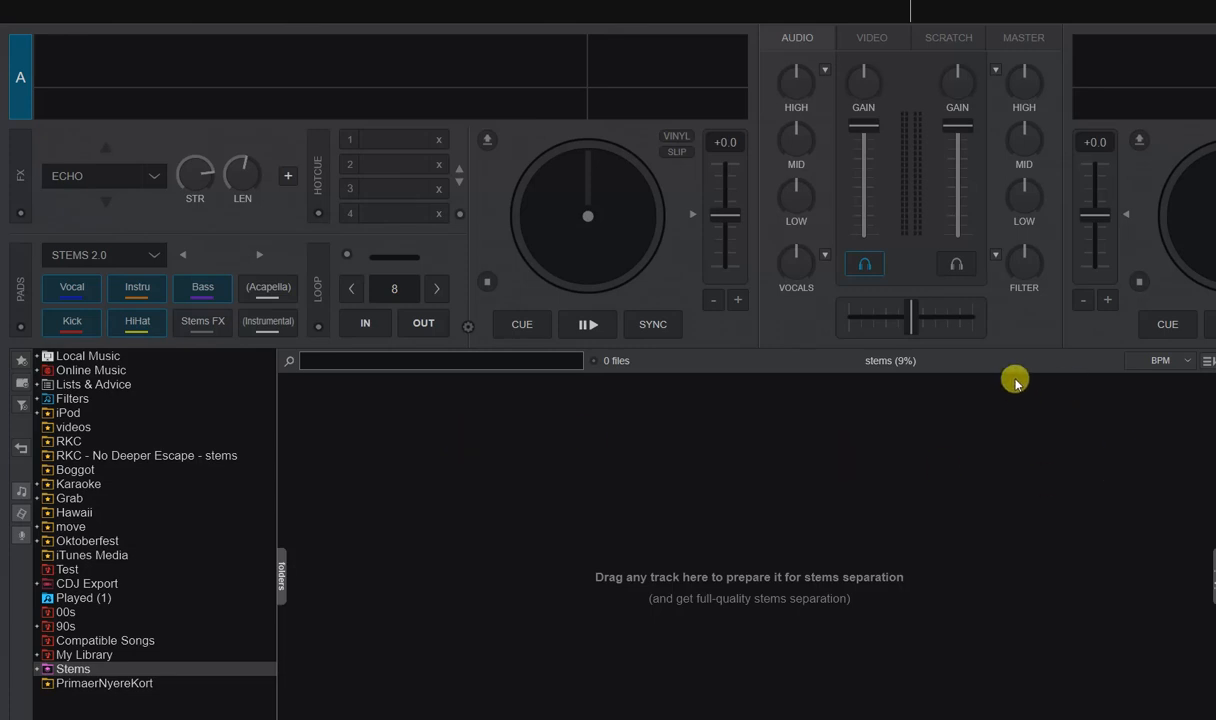
mouse_move(911, 361)
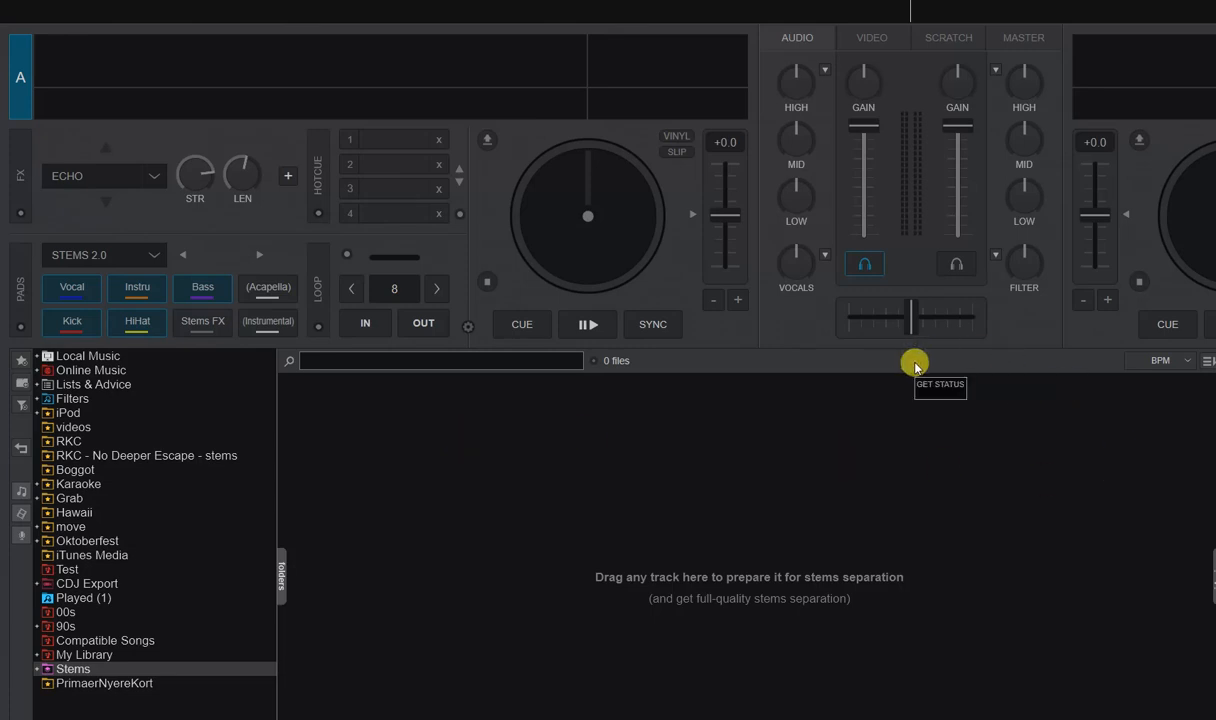
mouse_move(478, 506)
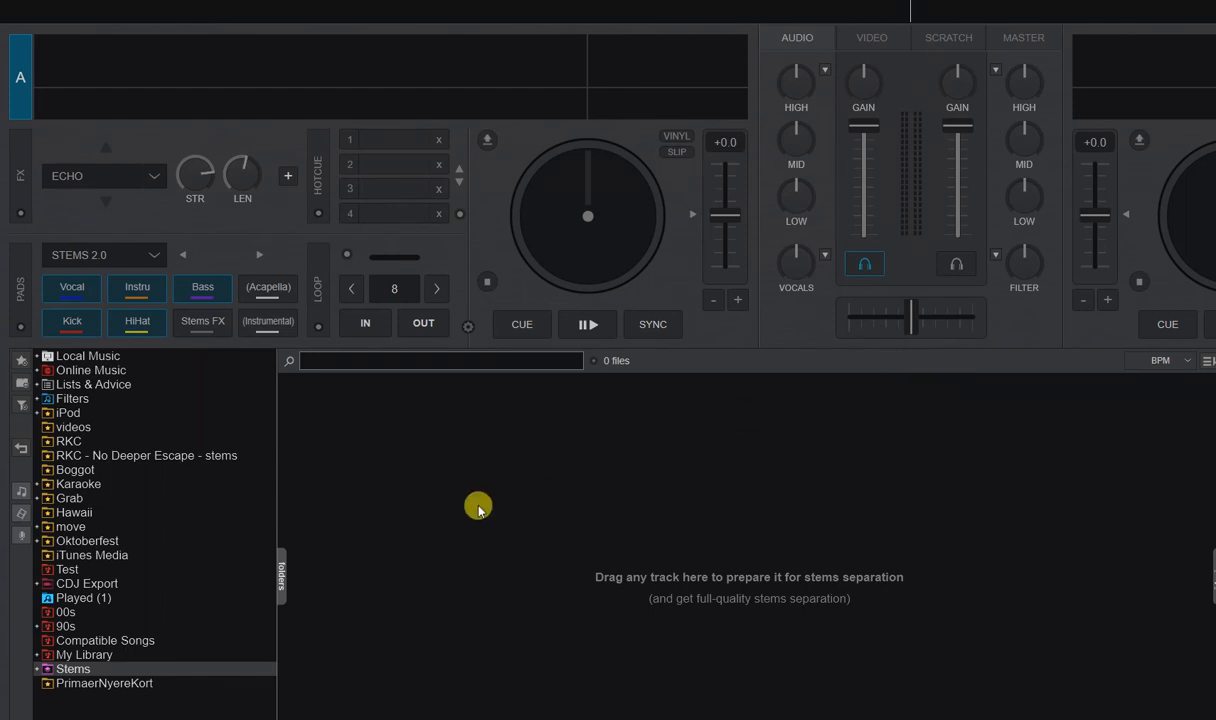
left_click(69, 441)
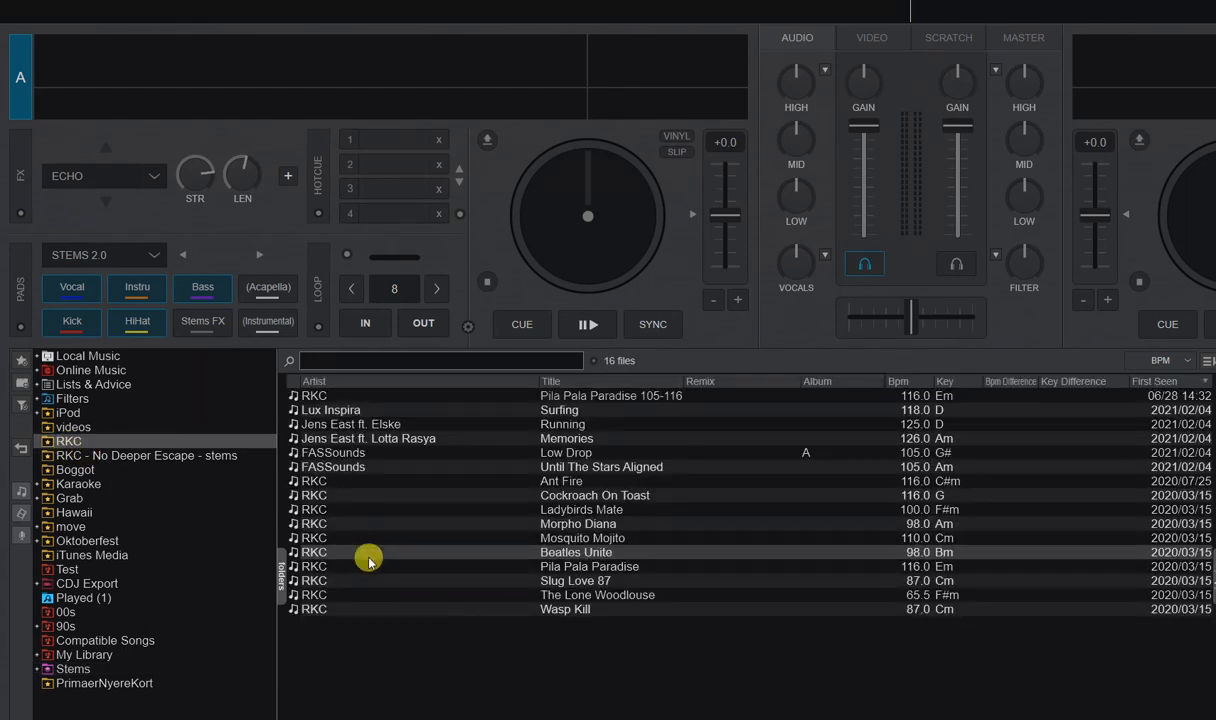
mouse_move(362, 538)
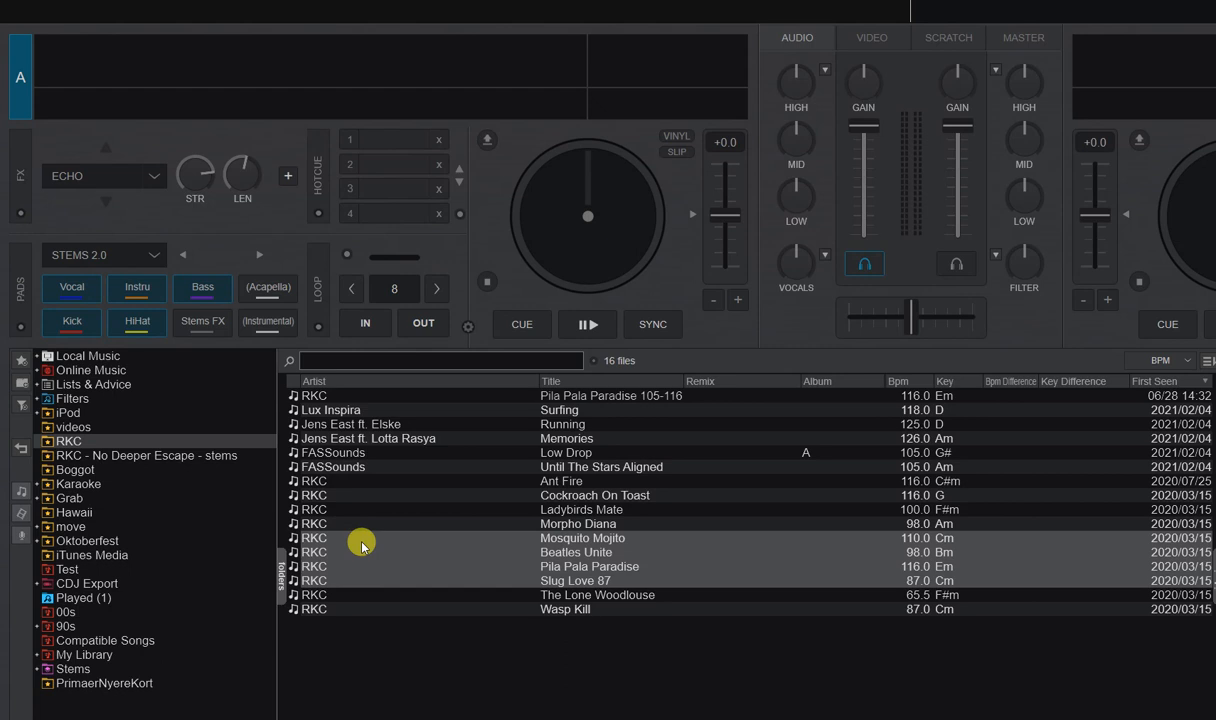
mouse_move(98, 662)
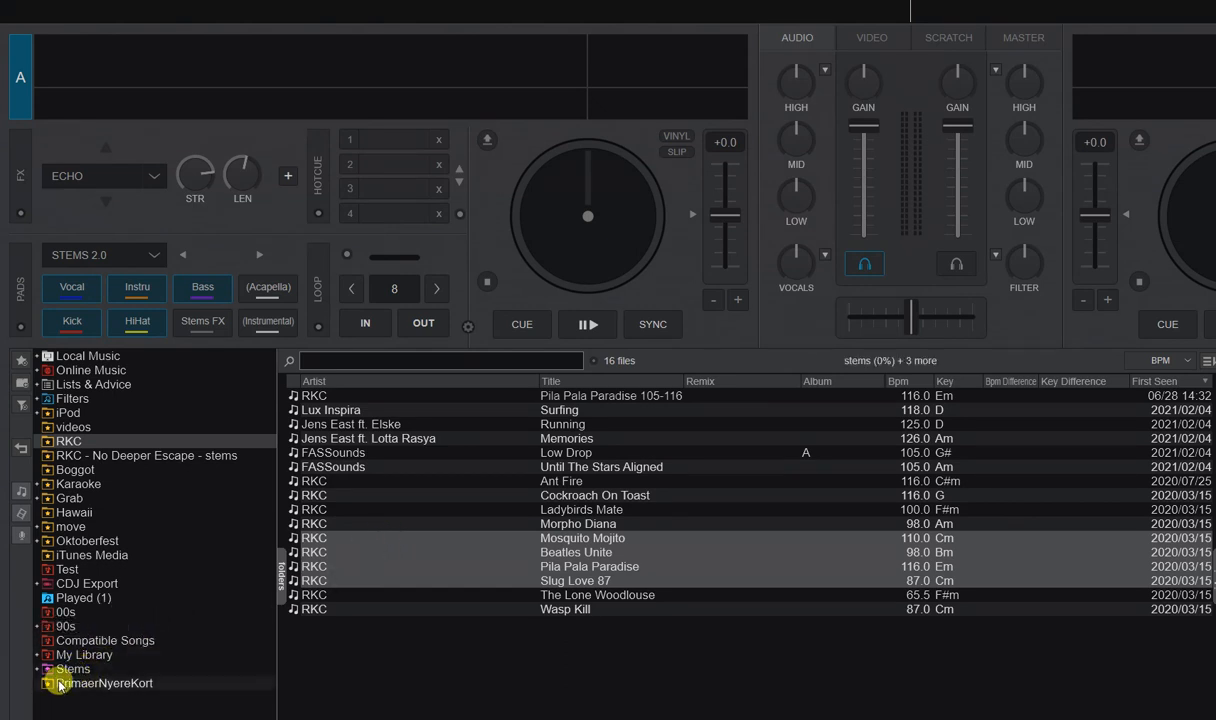
View the Stems folder listing Mosquito Mojito, Beatles Unite, Pila Pala Paradise and Slug Love 87
left_click(73, 669)
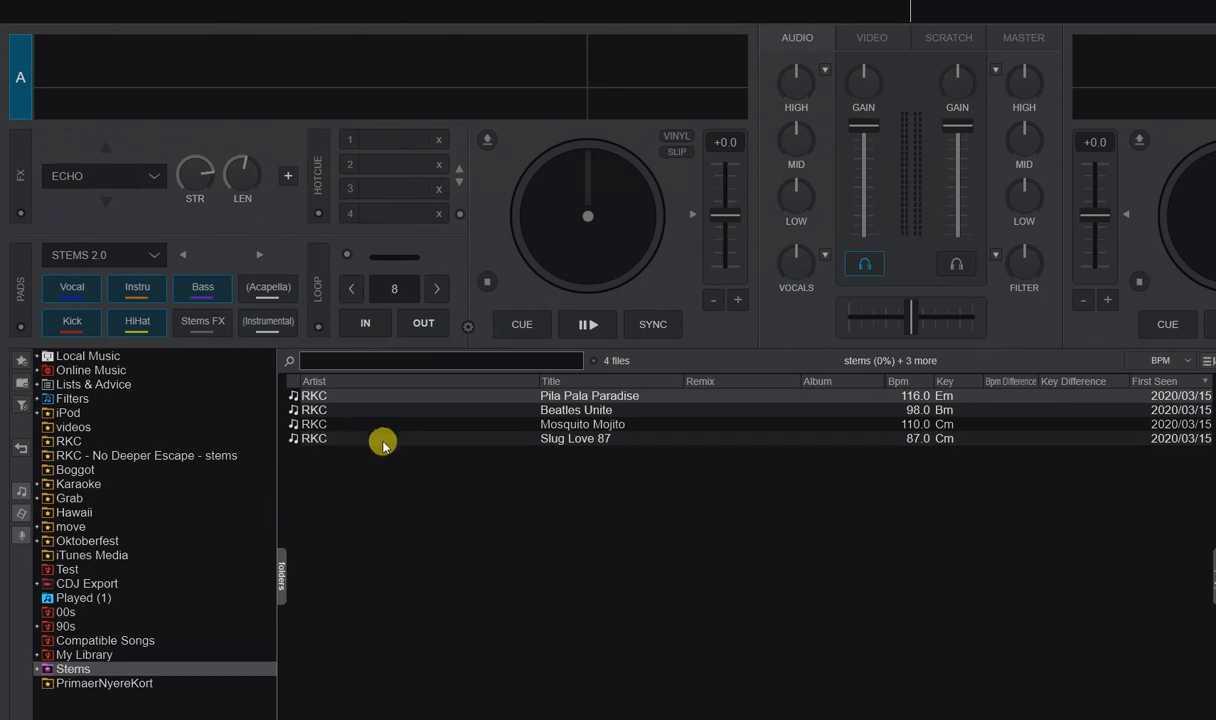
mouse_move(379, 434)
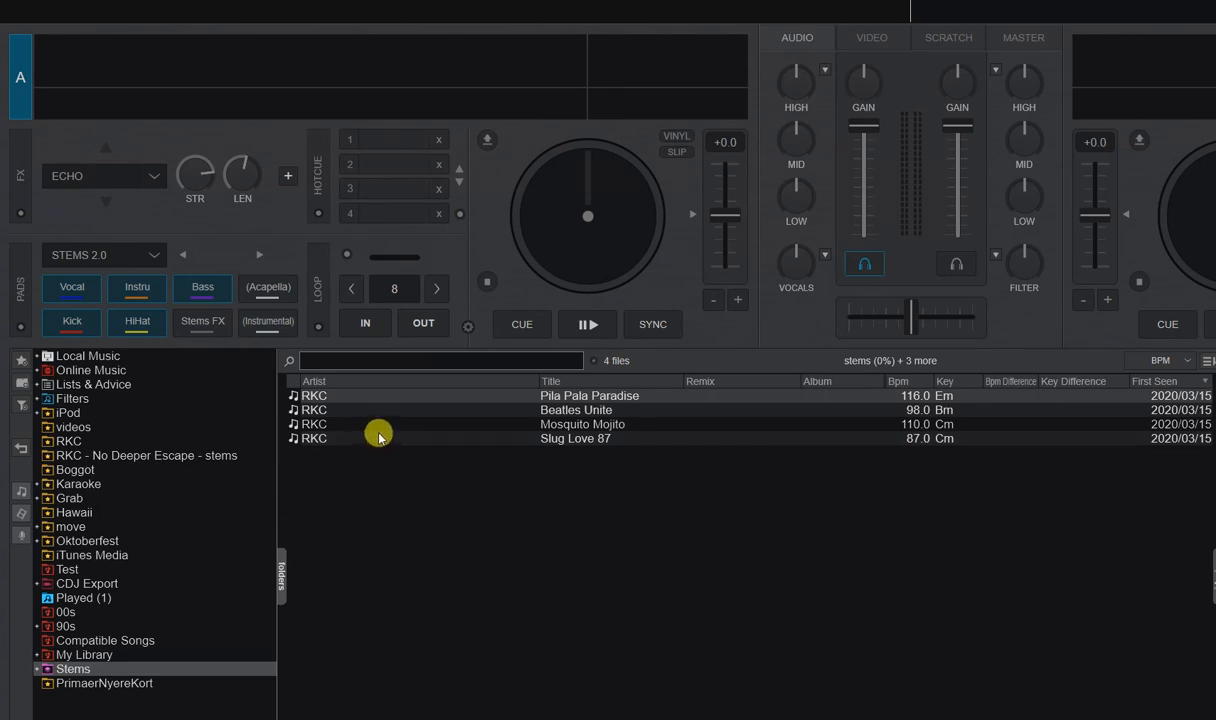
mouse_move(310, 472)
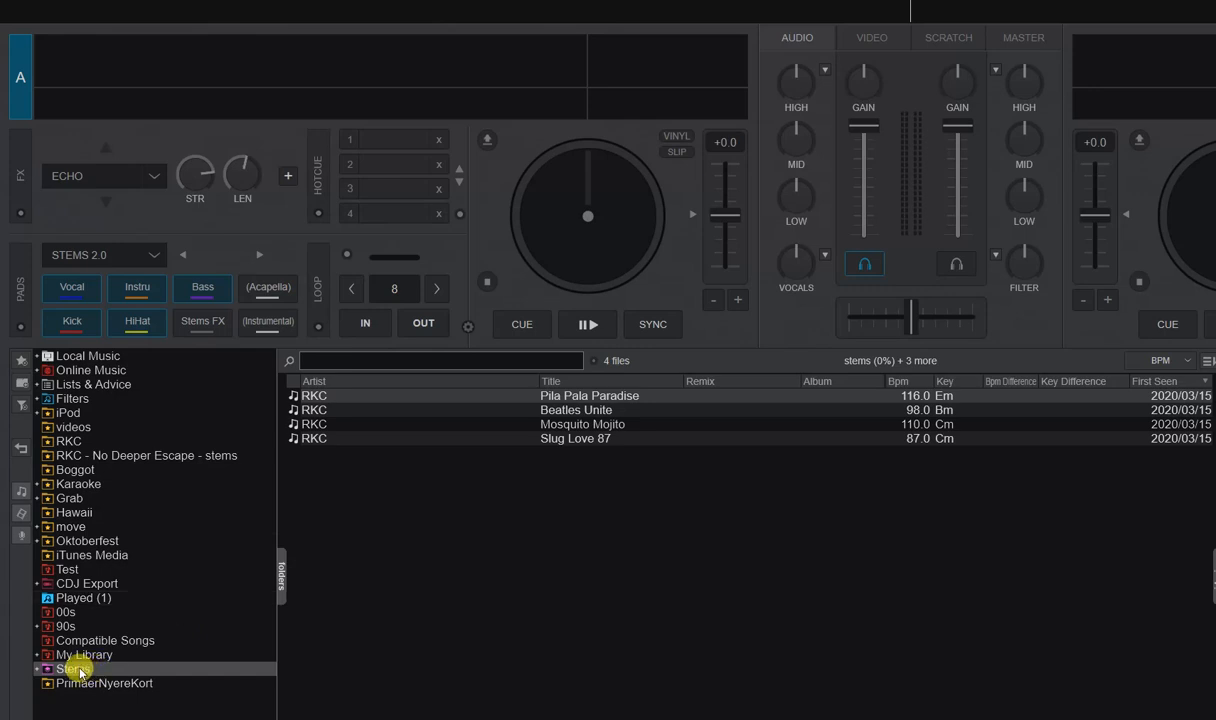
Choose Pause preparing stems from the Stems folder's context menu
right_click(75, 668)
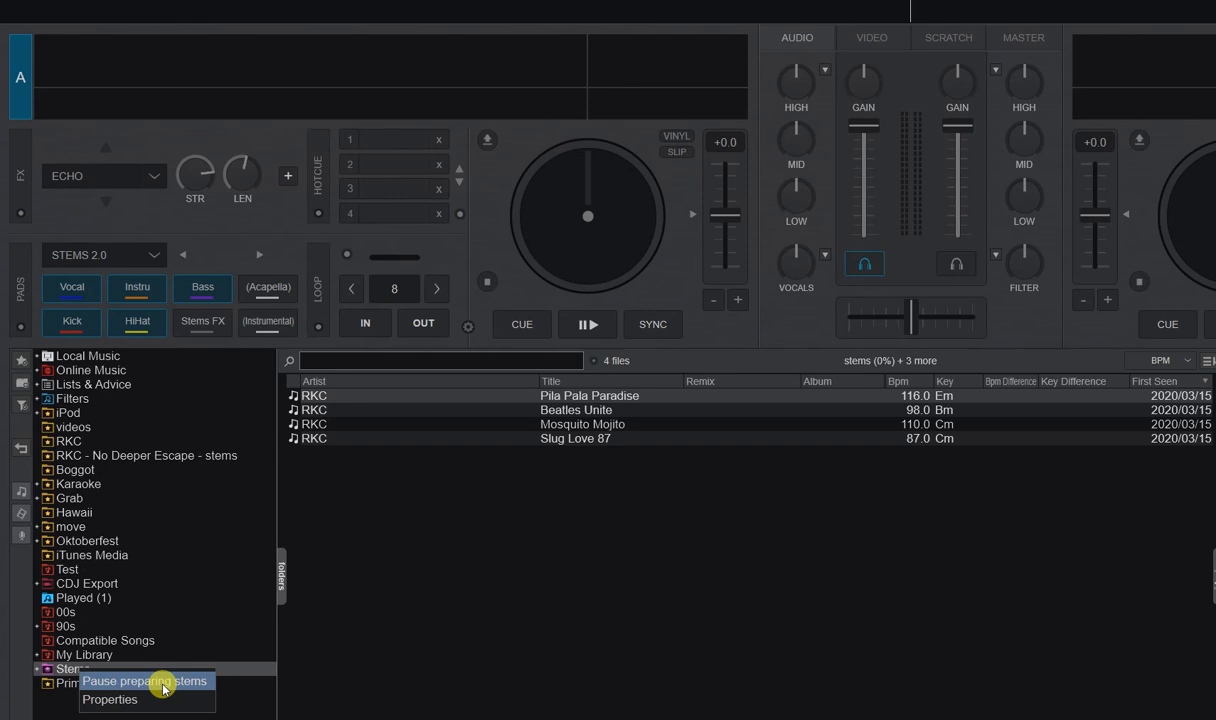
left_click(144, 681)
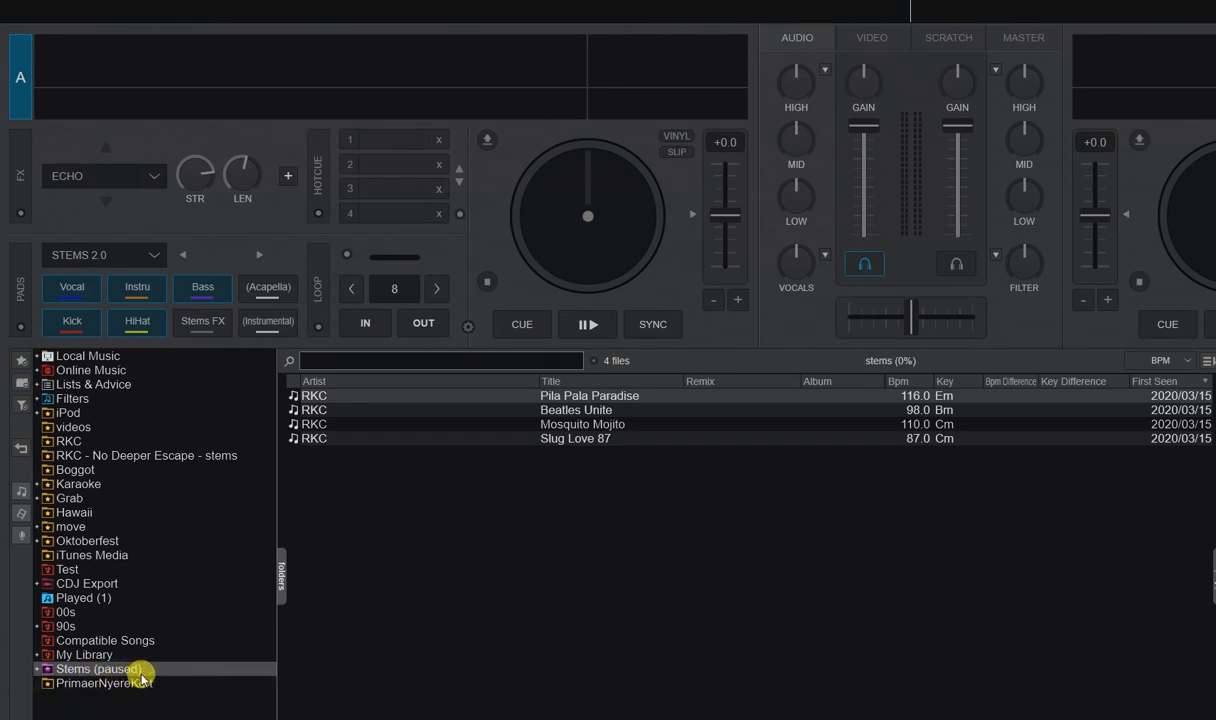
mouse_move(80, 669)
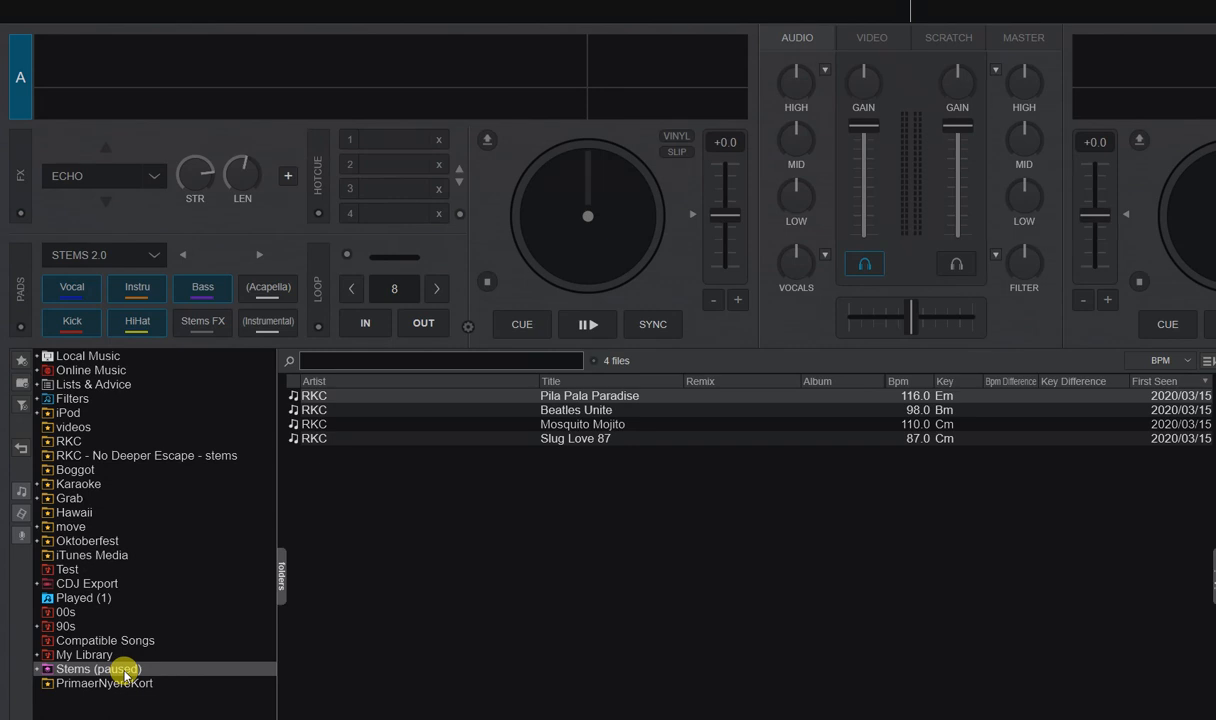
mouse_move(196, 656)
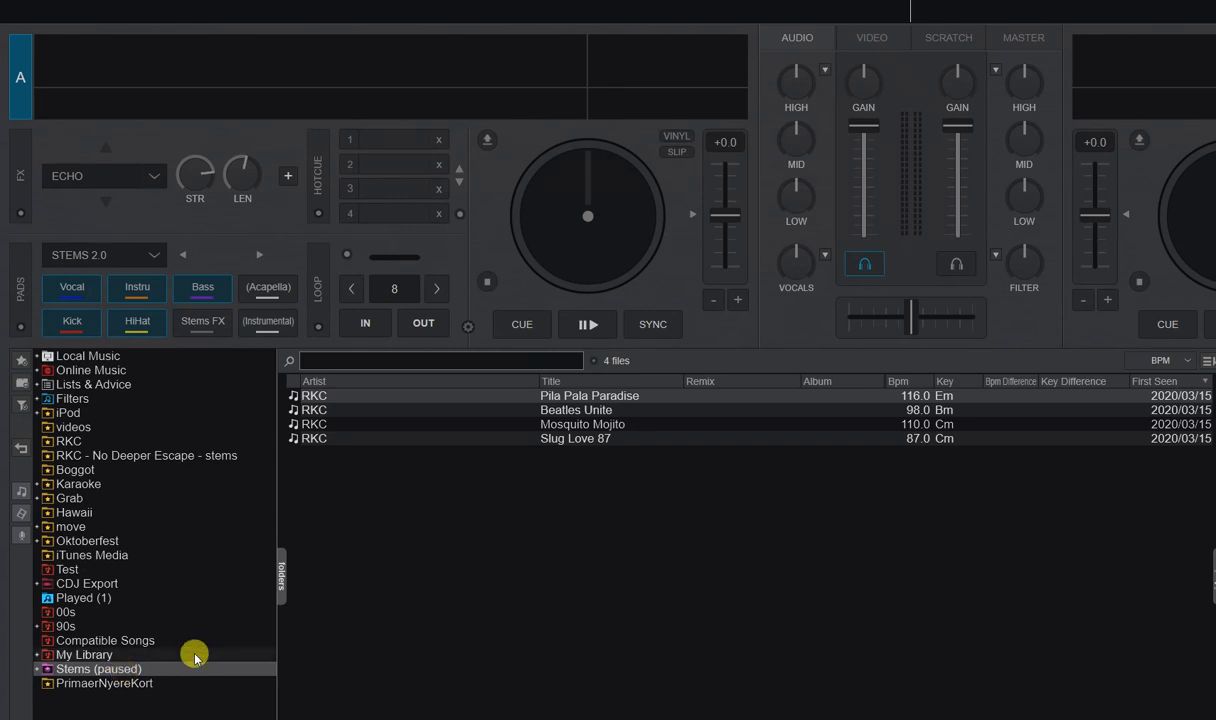
Load Ships sails......somewhere from the Boggot folder onto deck 1 and play it
left_click(75, 469)
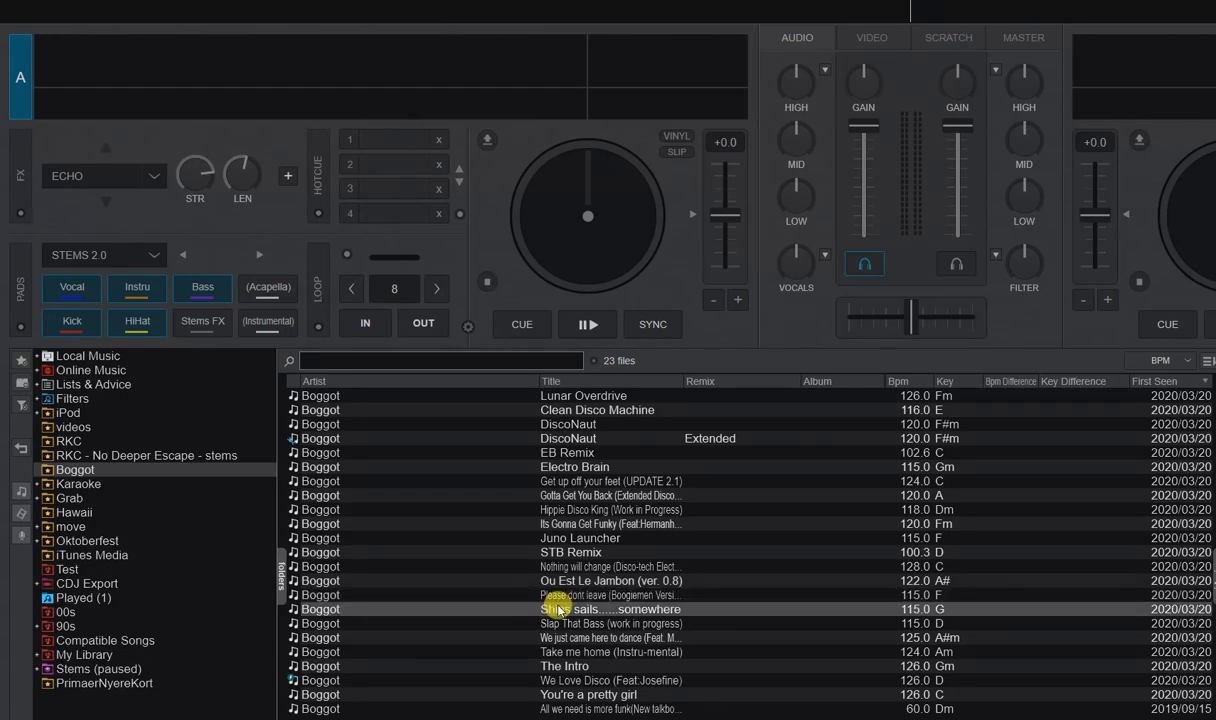
double_click(610, 609)
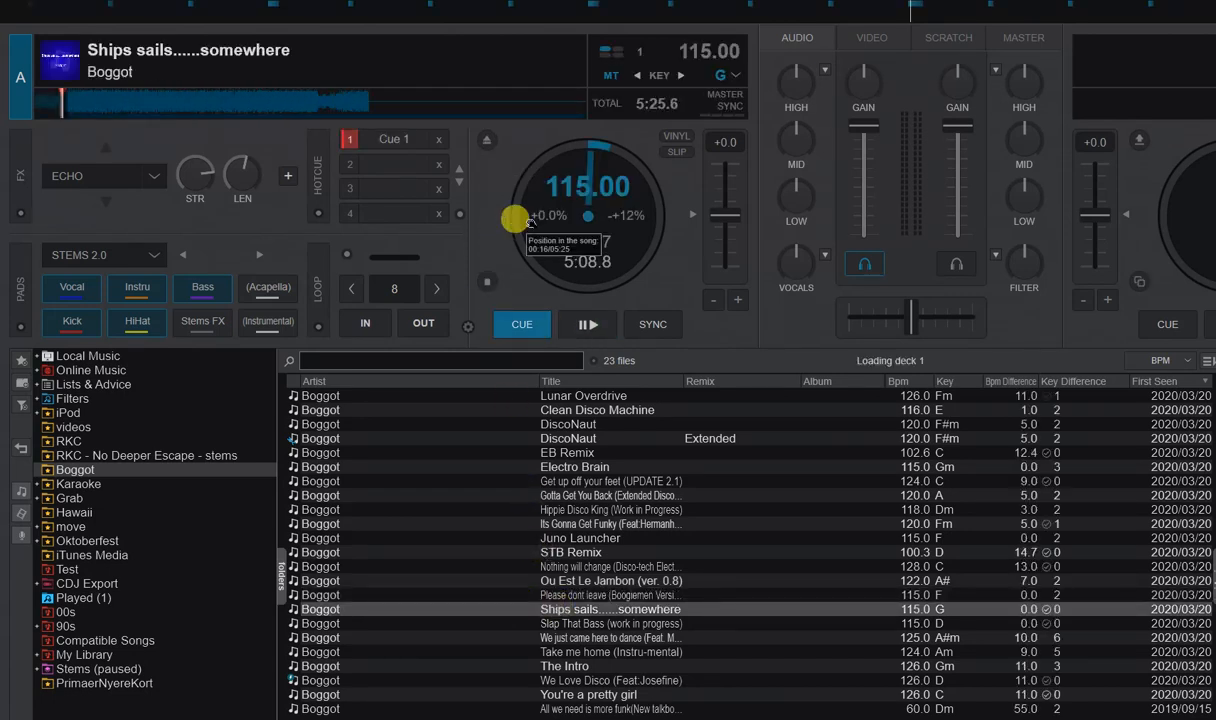
left_click(587, 324)
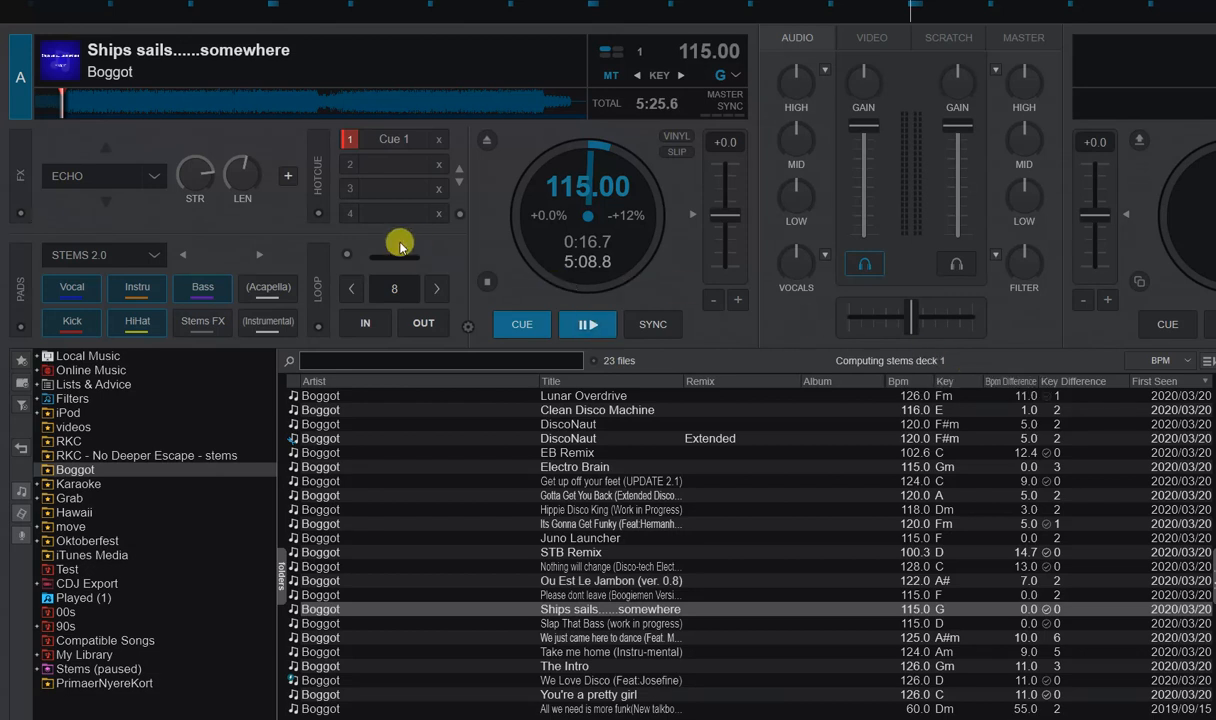
mouse_move(872, 365)
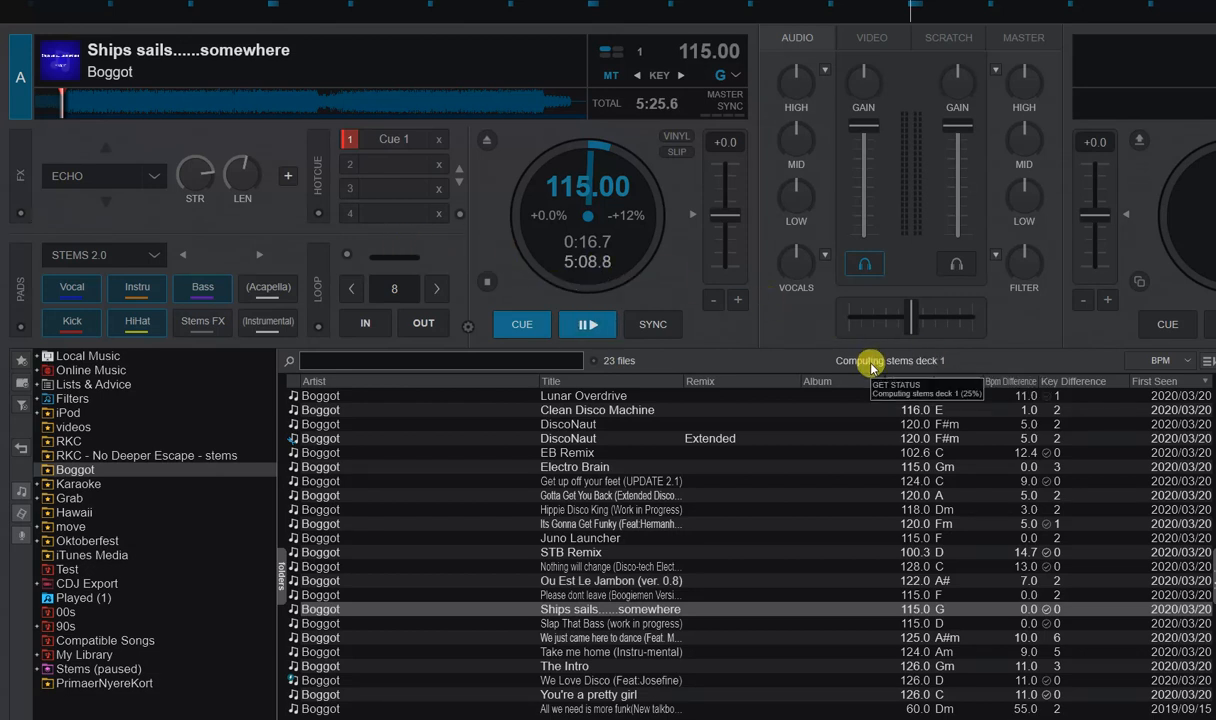
mouse_move(258, 145)
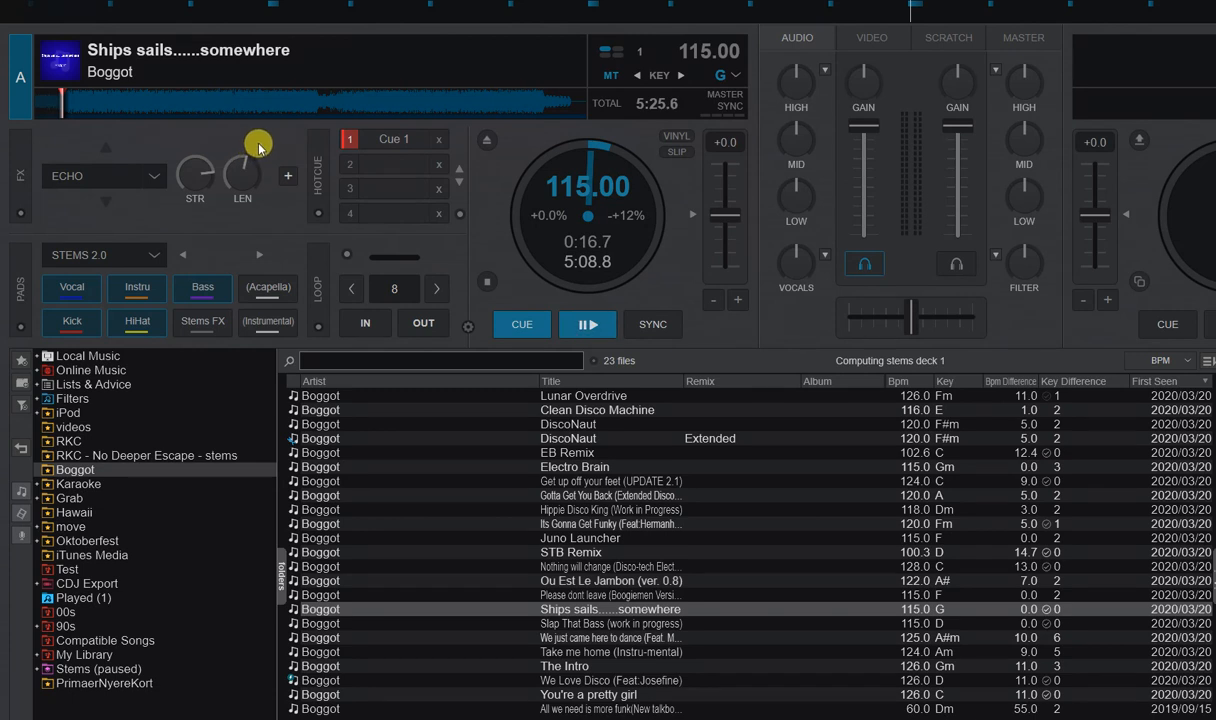
mouse_move(864, 340)
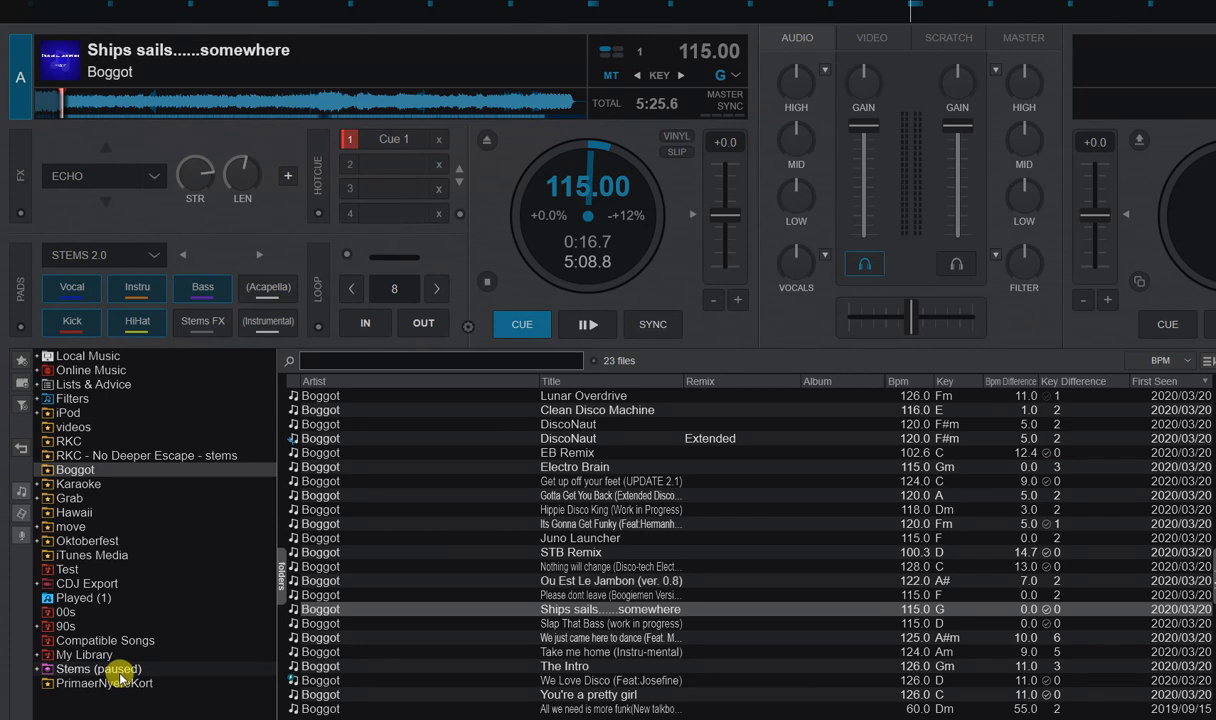
mouse_move(476, 423)
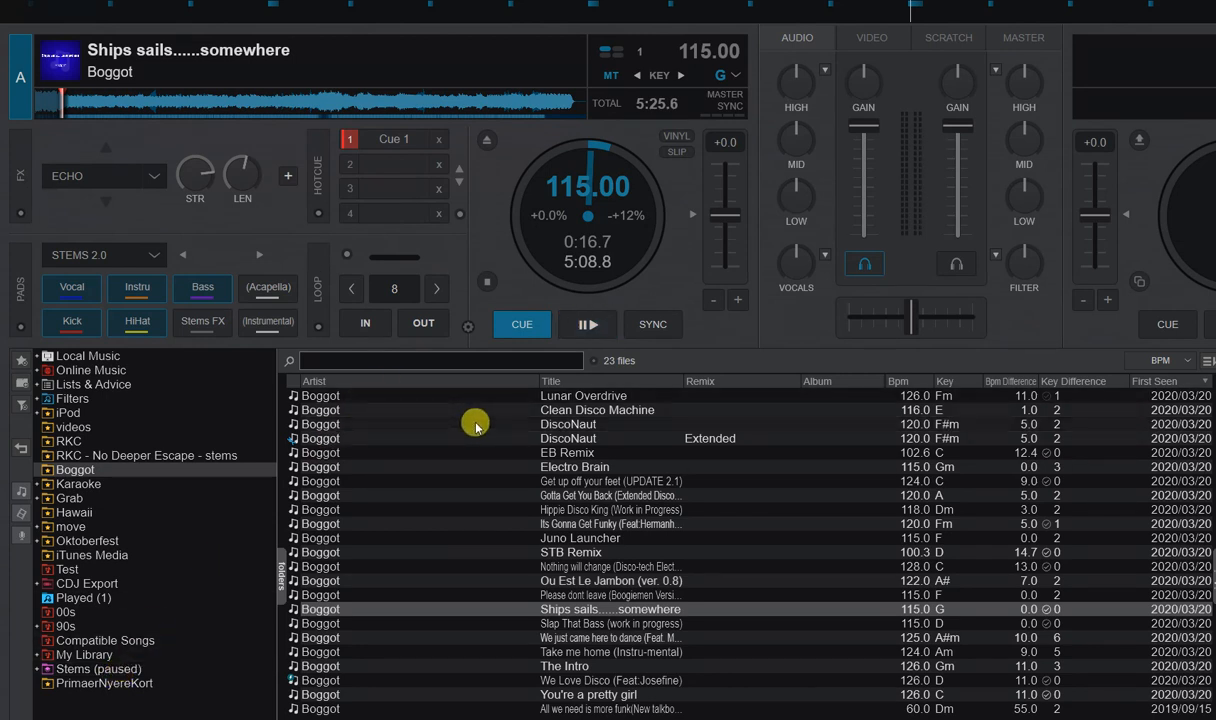